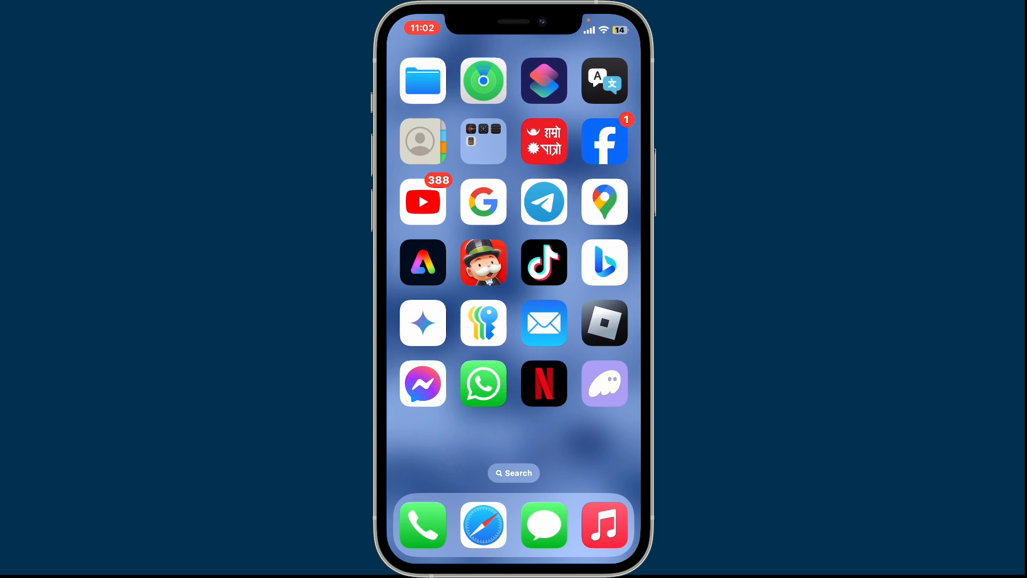
# Step: Launch the Phantom wallet from the home screen, showing Account 1 with $0.00
pyautogui.write('How to logout of Ph')
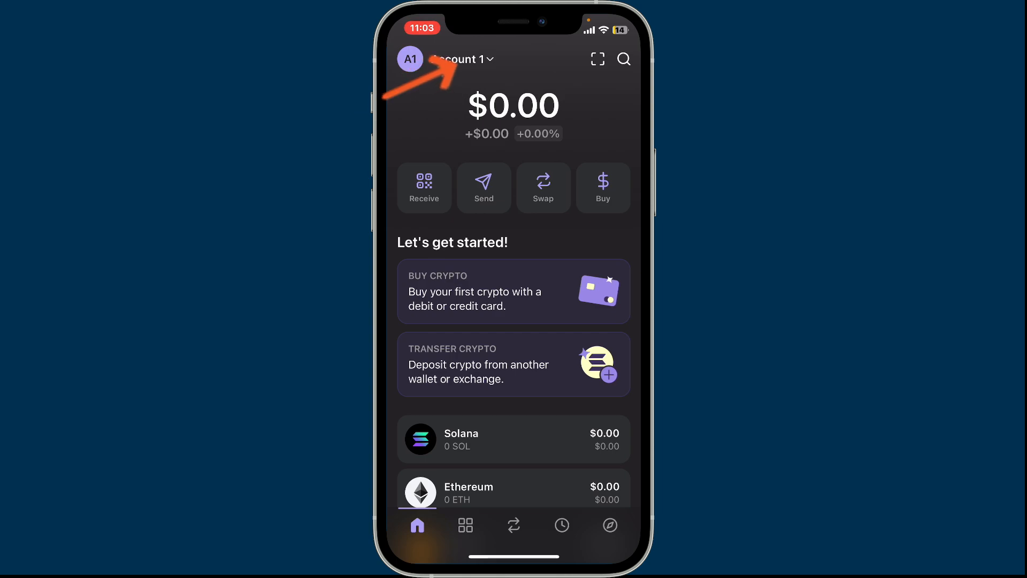
# Step: Open Settings via the account list's gear icon and scroll through its options
pyautogui.click(466, 58)
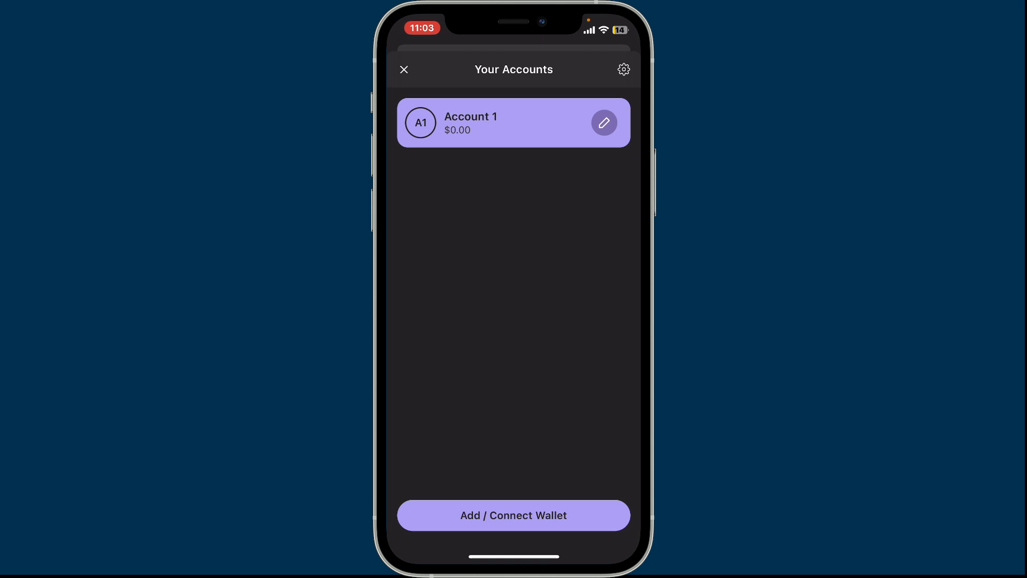
pyautogui.click(623, 69)
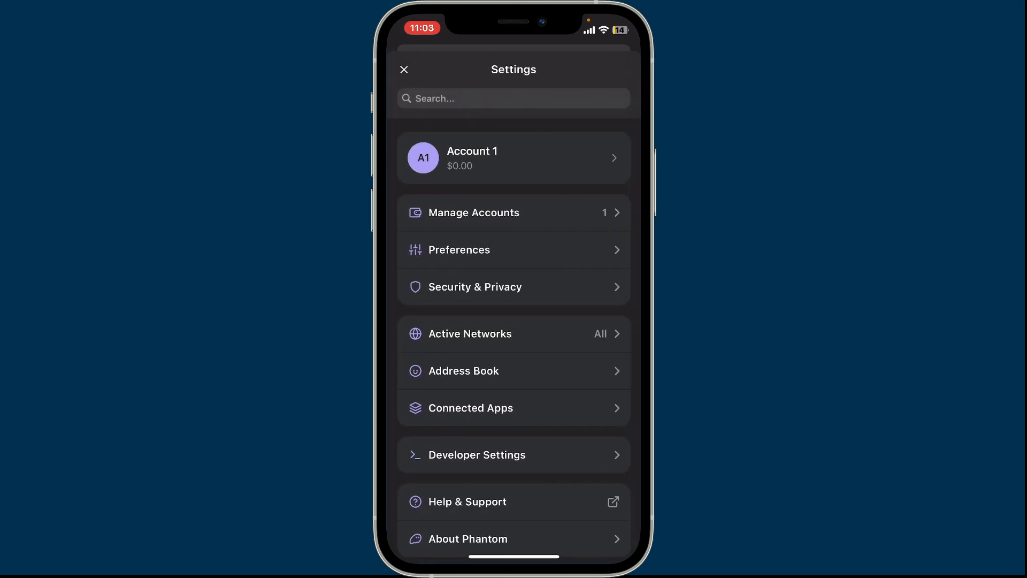
pyautogui.scroll(-3)
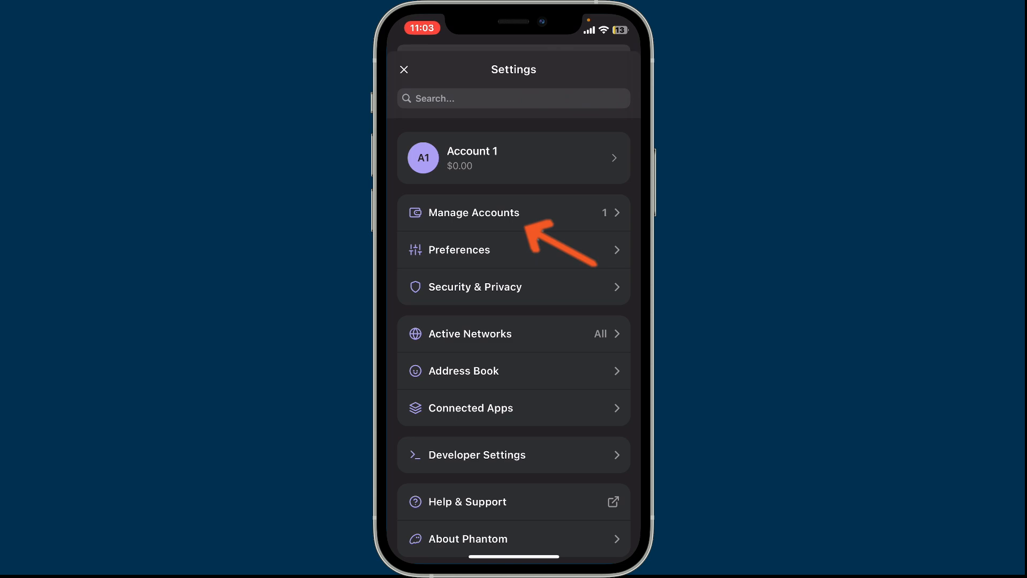
# Step: View Account 1's options under Manage Accounts, then open Security & Privacy
pyautogui.click(473, 213)
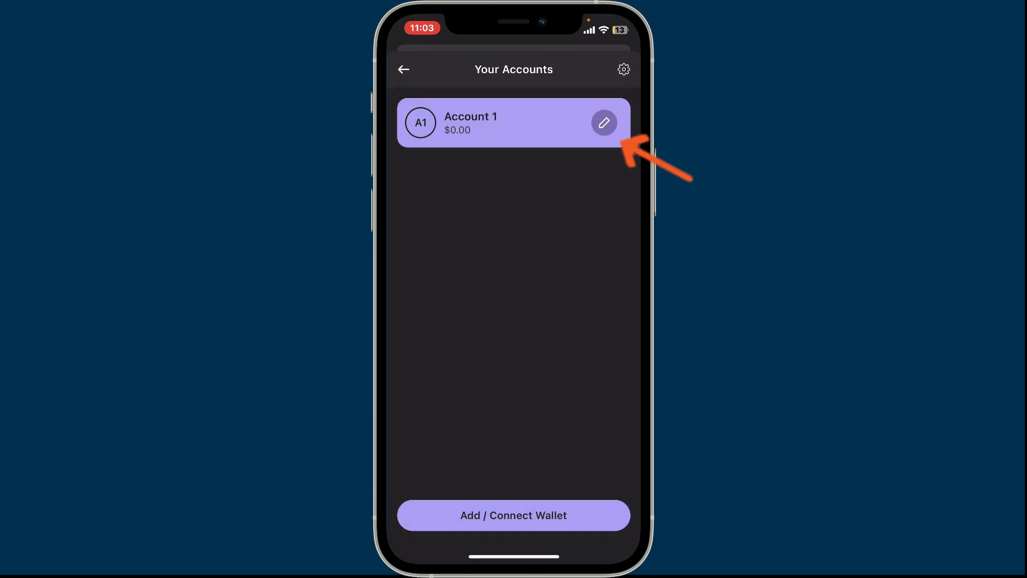
pyautogui.click(605, 122)
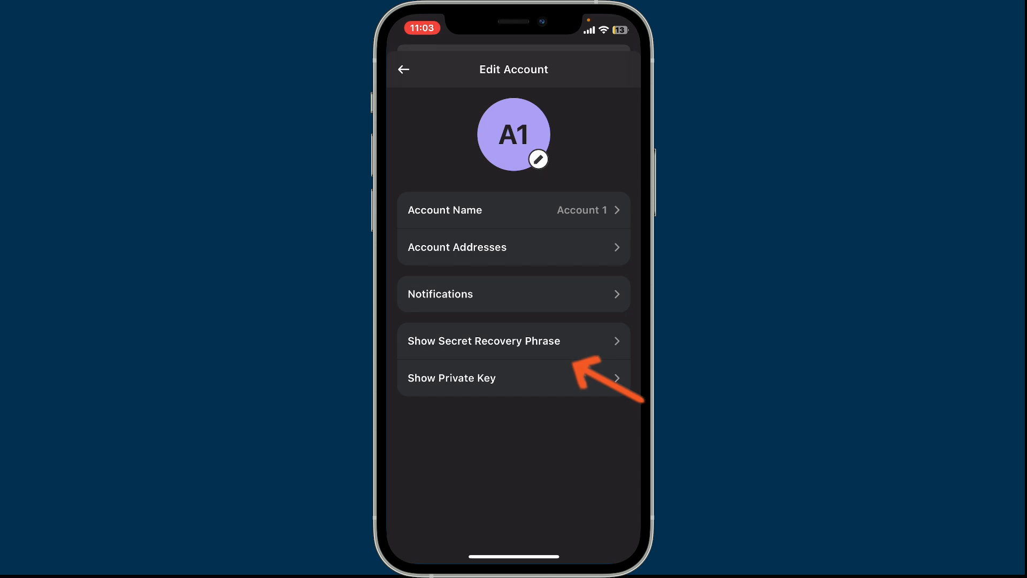
pyautogui.click(484, 341)
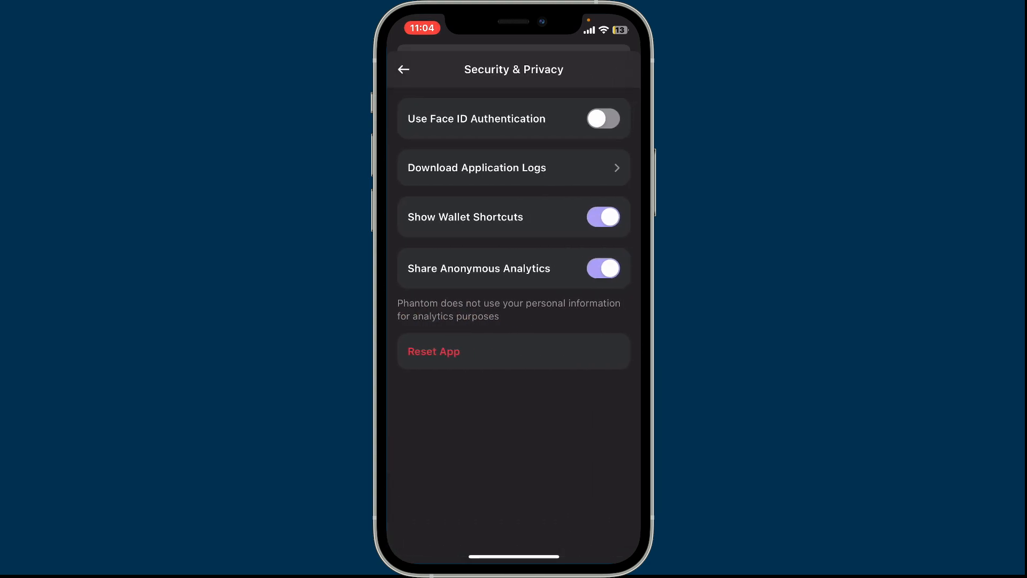
# Step: Choose Reset App and confirm wiping all accounts and data
pyautogui.click(433, 352)
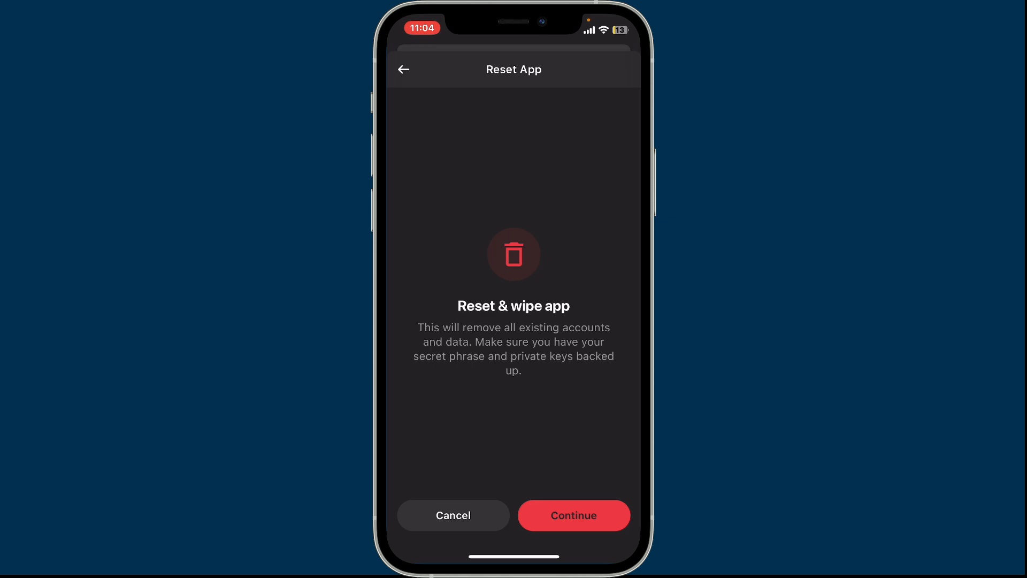
pyautogui.click(574, 515)
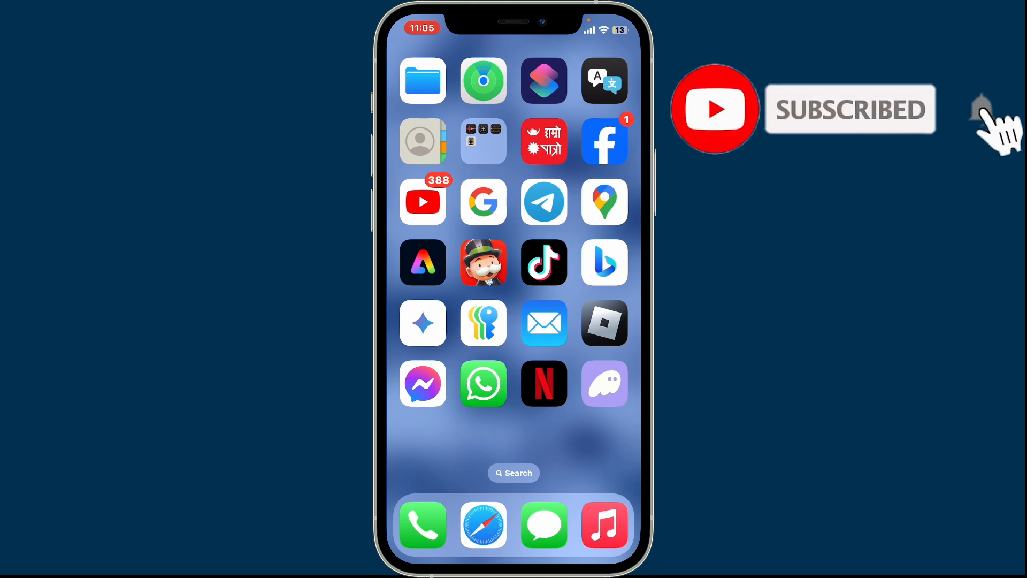
pyautogui.click(976, 109)
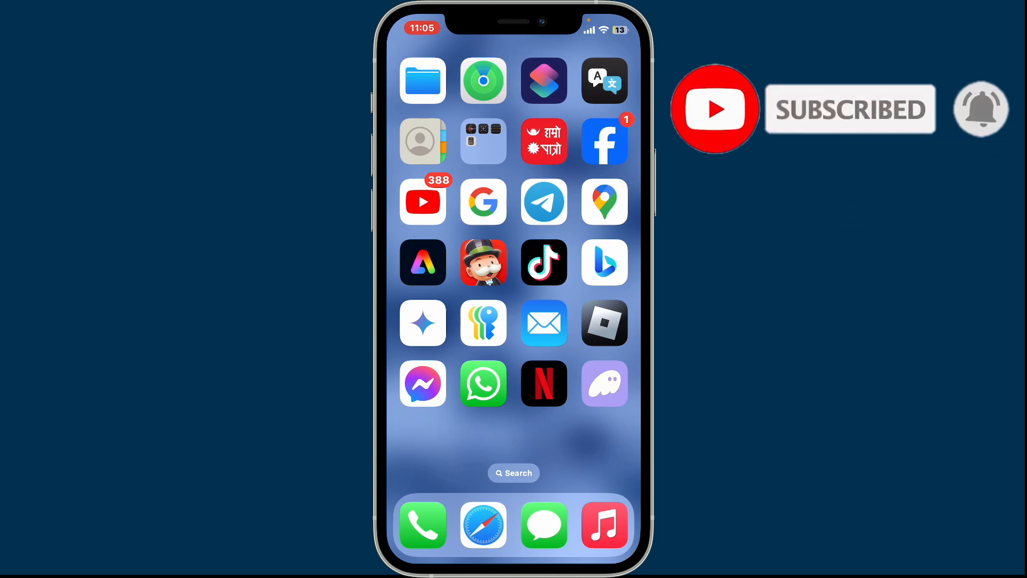